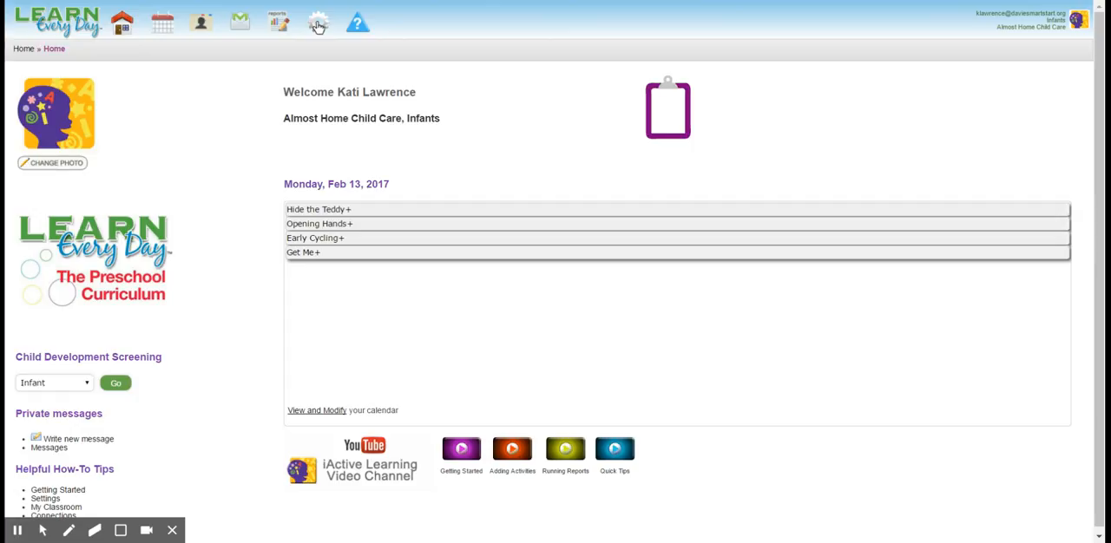
Step: Go to the account Settings overview from the top toolbar gear
{"action": "left_click", "coordinate": [317, 21]}
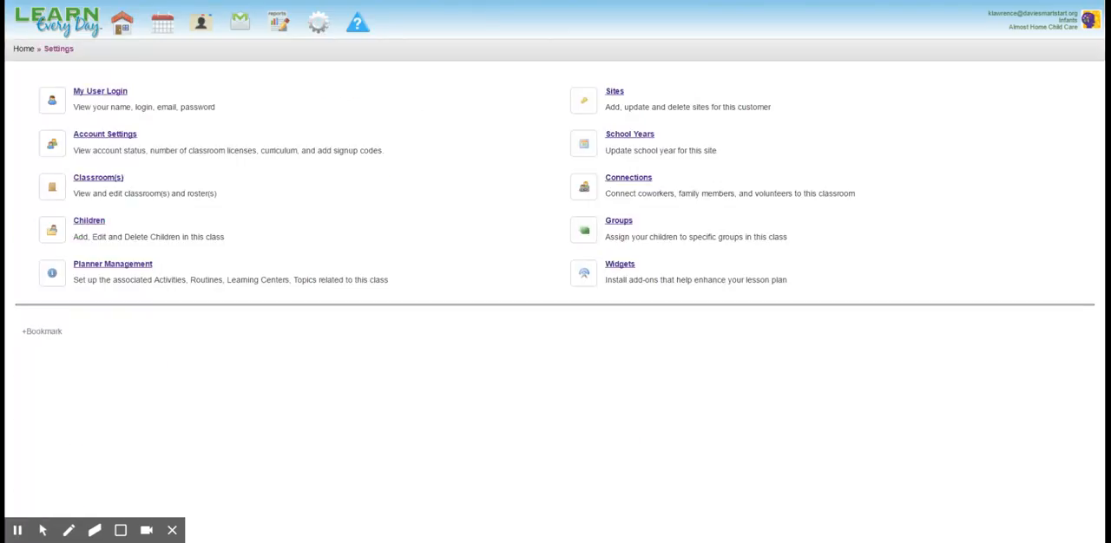
{"action": "mouse_move", "coordinate": [317, 21]}
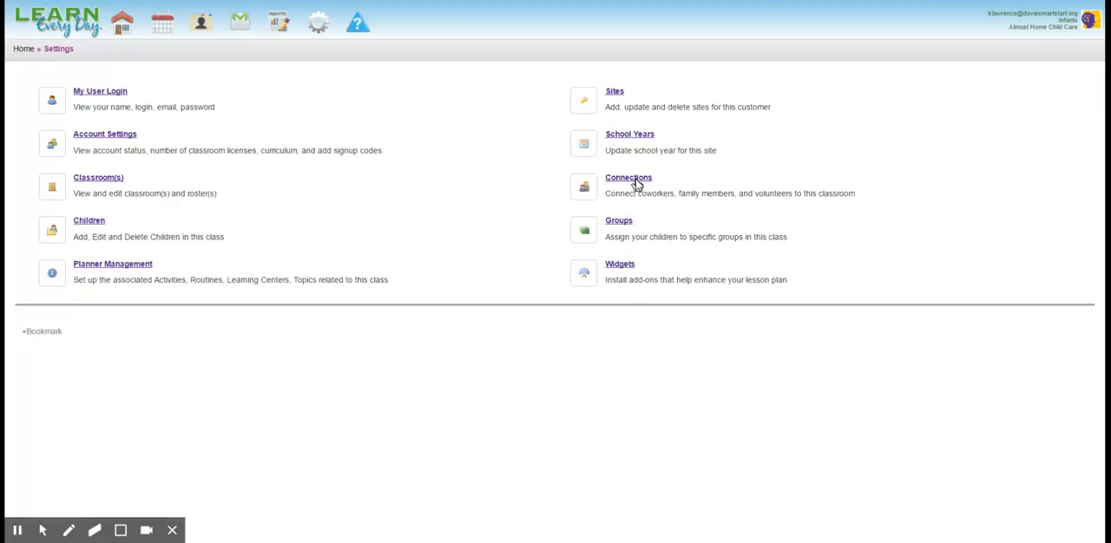
Step: Go to the Connections page for Almost Home Child Care
{"action": "left_click", "coordinate": [628, 177]}
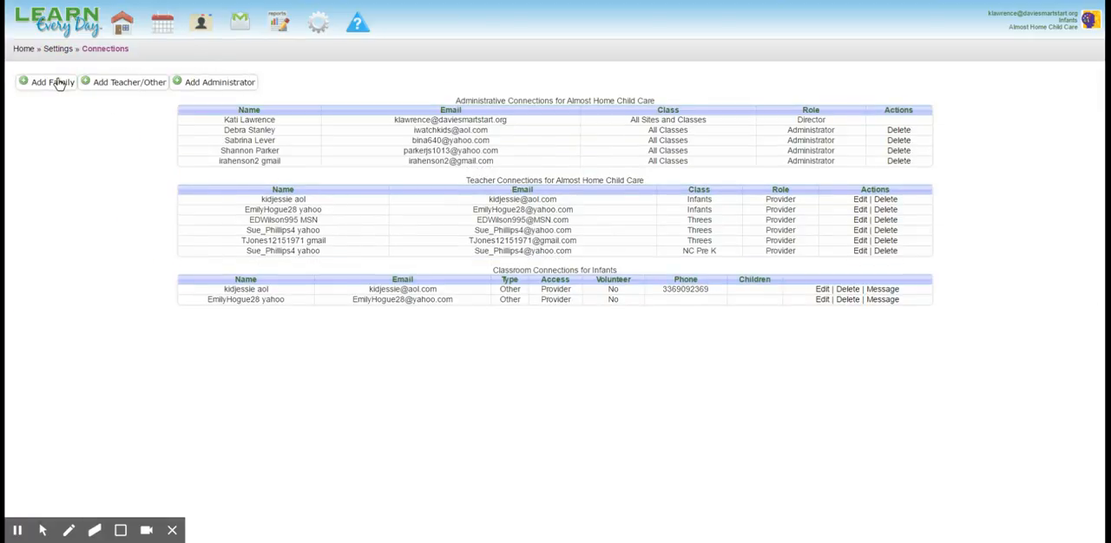
{"action": "mouse_move", "coordinate": [109, 86]}
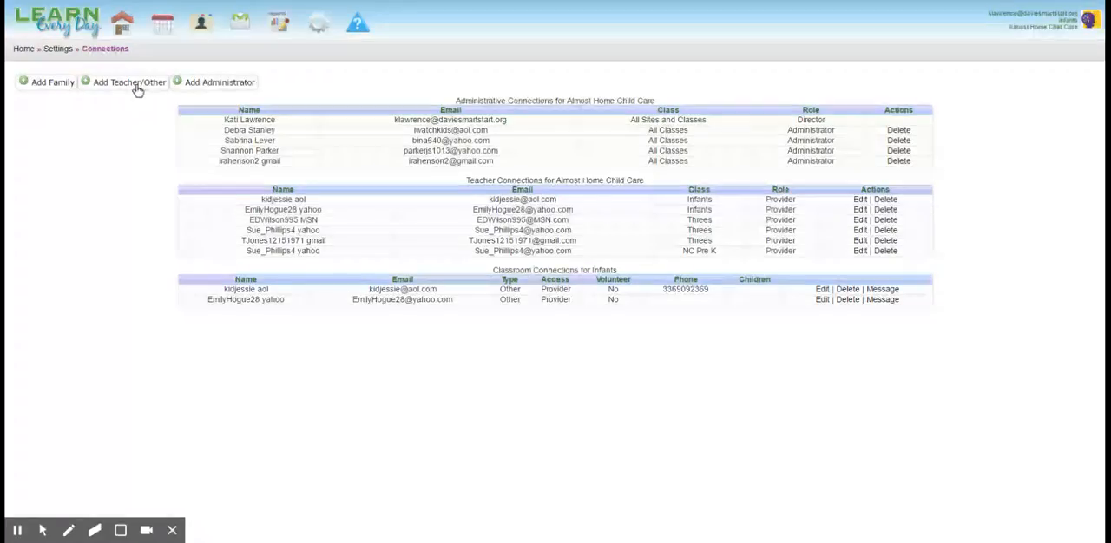
{"action": "mouse_move", "coordinate": [206, 82]}
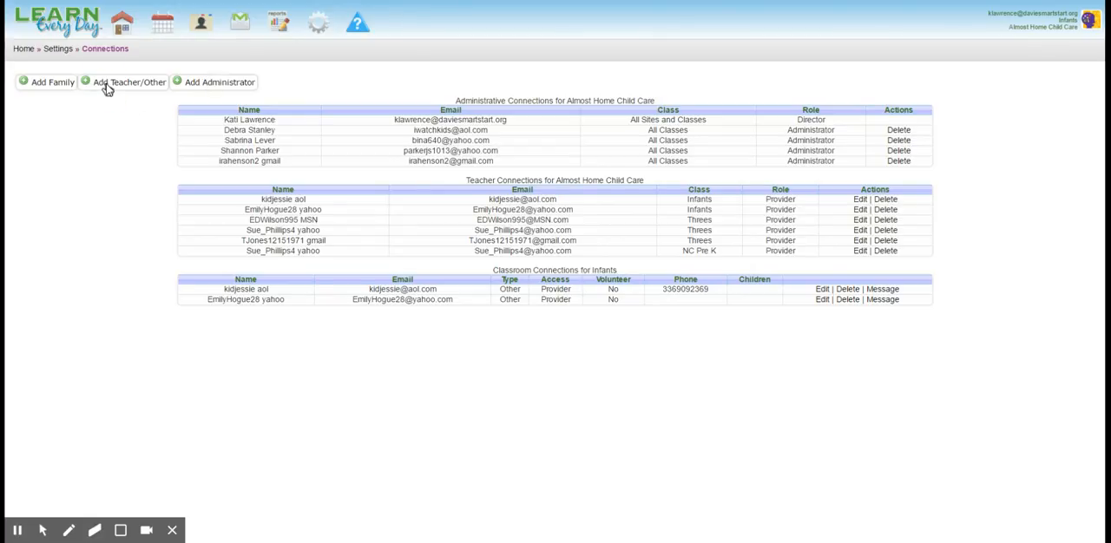
{"action": "left_click", "coordinate": [129, 81]}
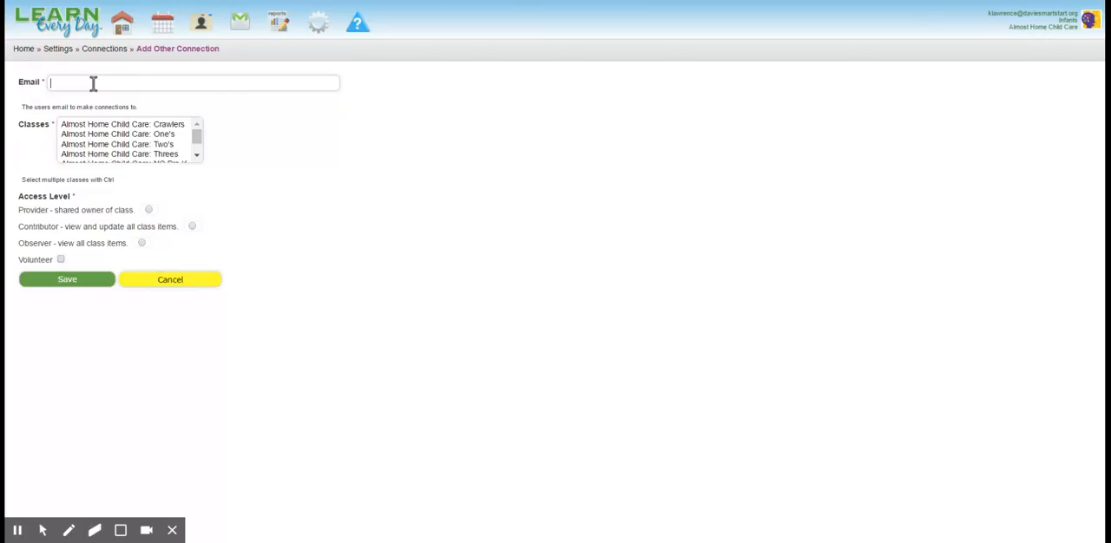
{"action": "type", "text": "teacher@t"}
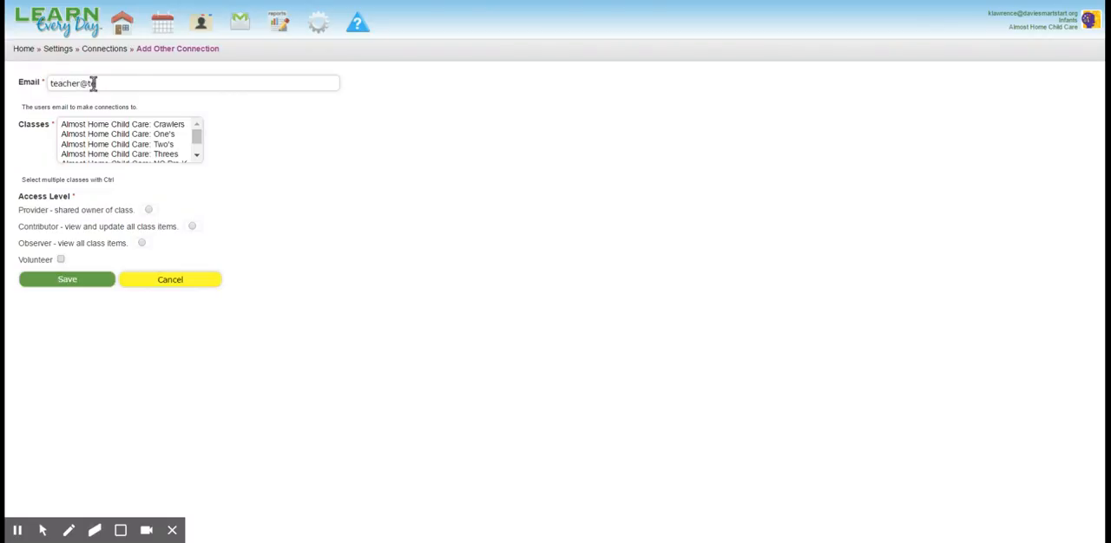
{"action": "type", "text": "st/"}
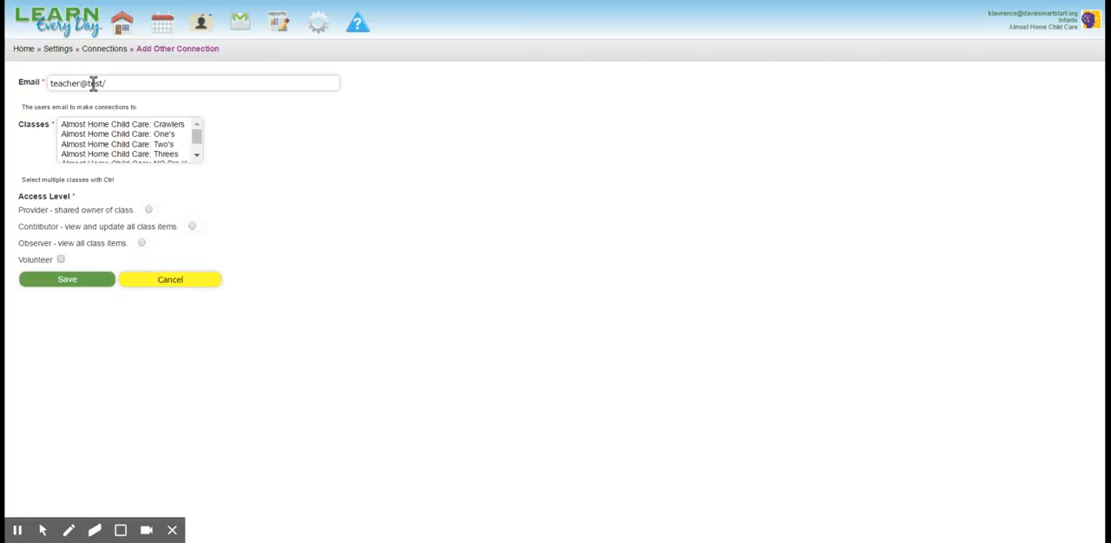
{"action": "type", "text": ".com"}
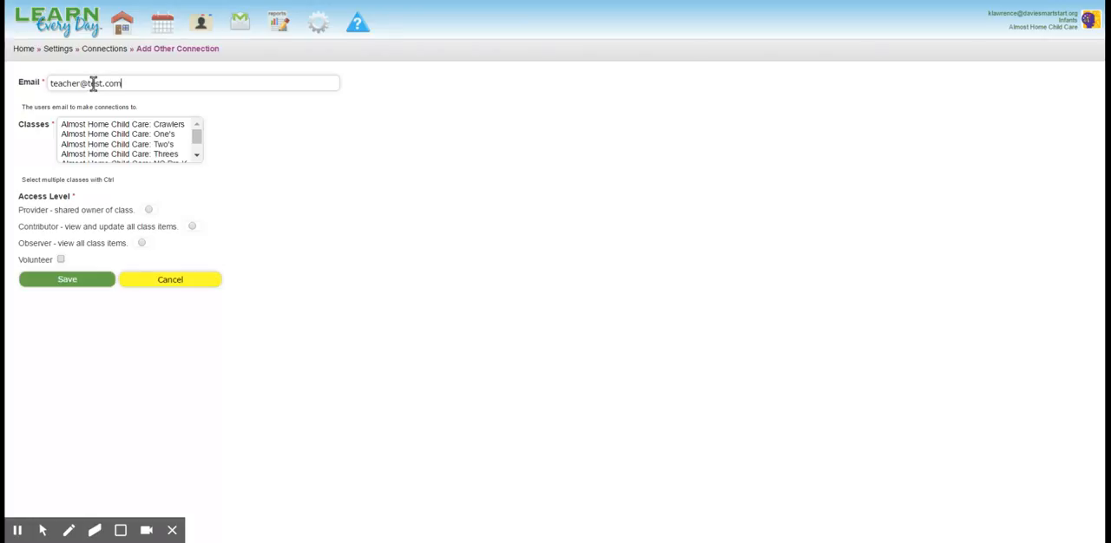
{"action": "mouse_move", "coordinate": [118, 136]}
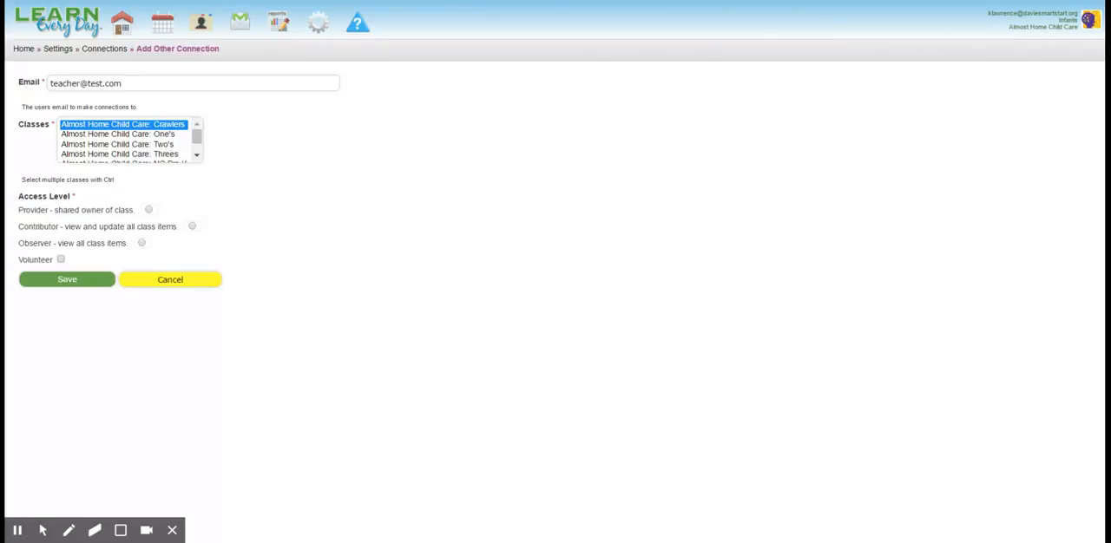
Step: Assign the teacher to Crawlers and One's with Provider access and save the connection
{"action": "left_click", "coordinate": [118, 135]}
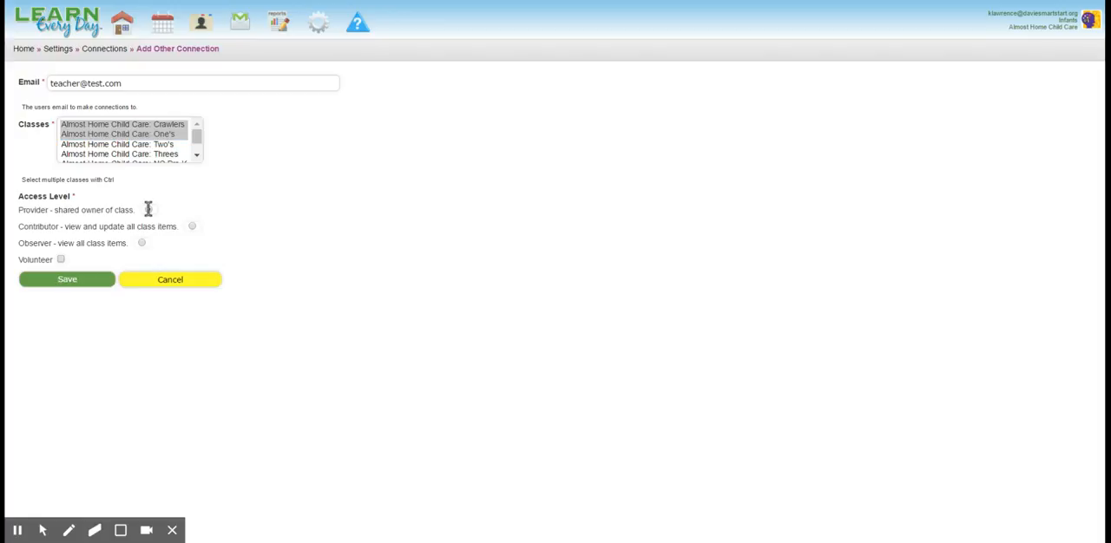
{"action": "left_click", "coordinate": [150, 210]}
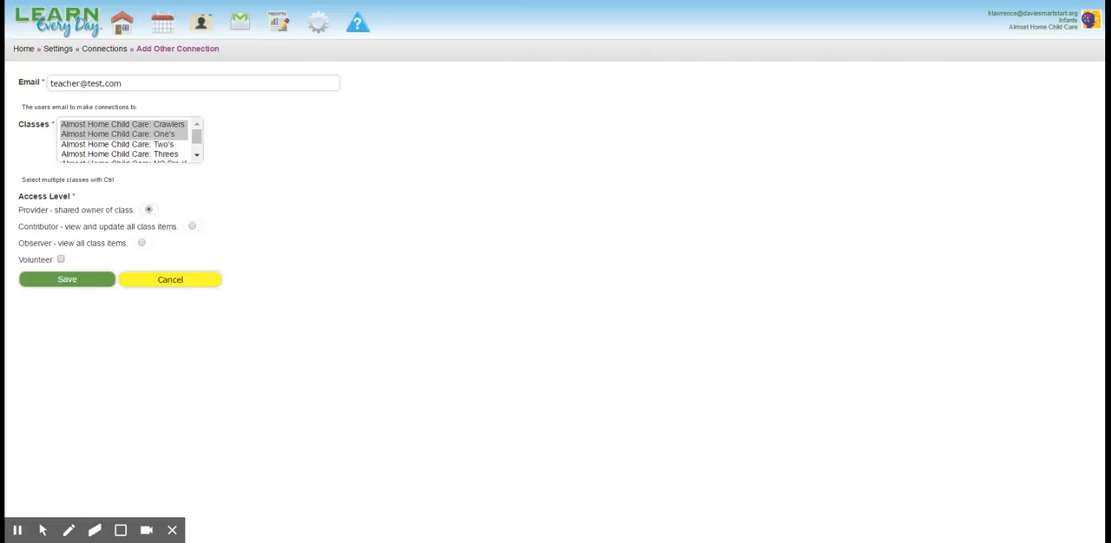
{"action": "left_click", "coordinate": [66, 280]}
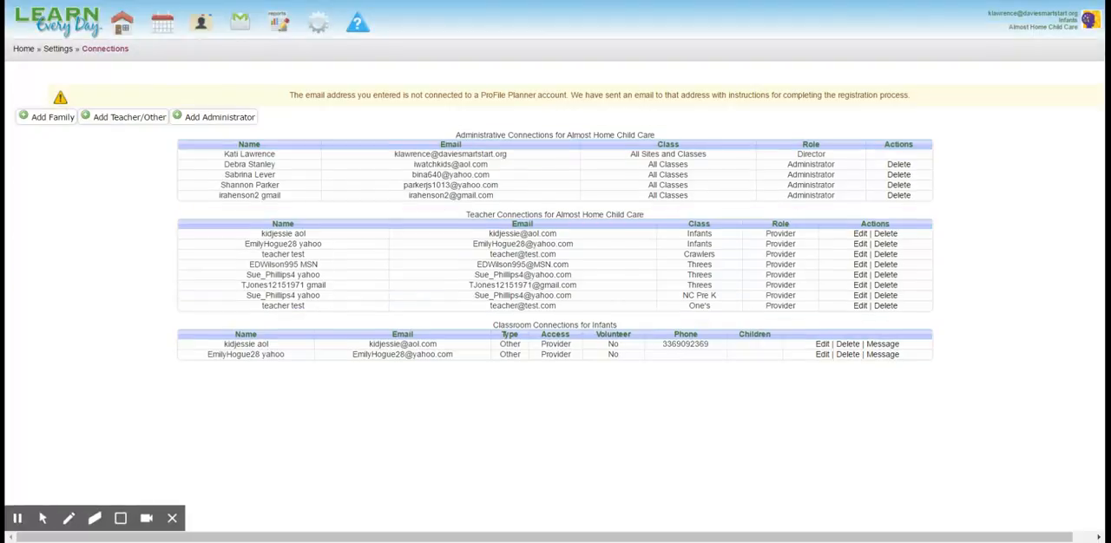
{"action": "mouse_move", "coordinate": [388, 166]}
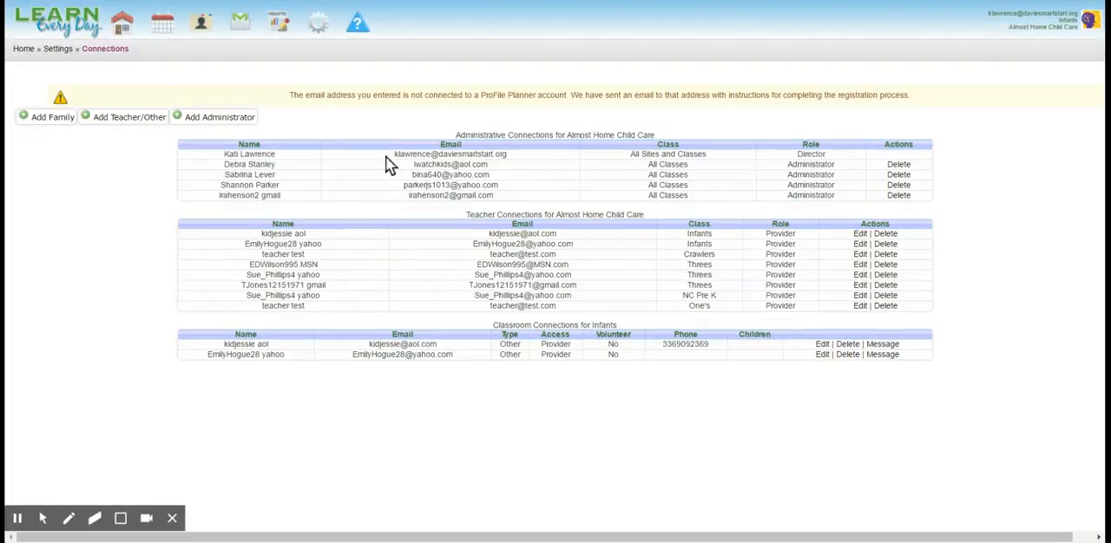
{"action": "mouse_move", "coordinate": [459, 118]}
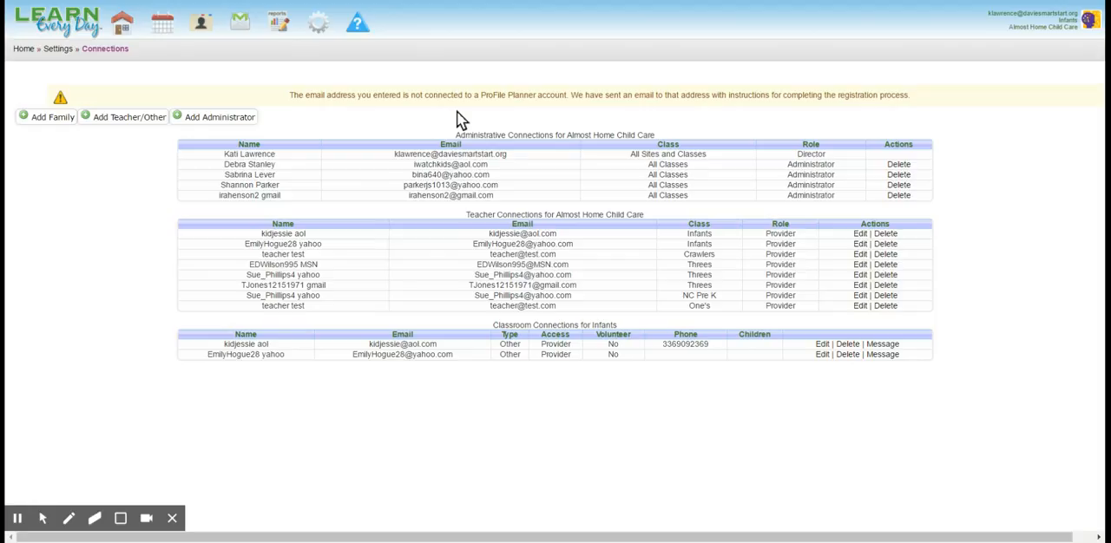